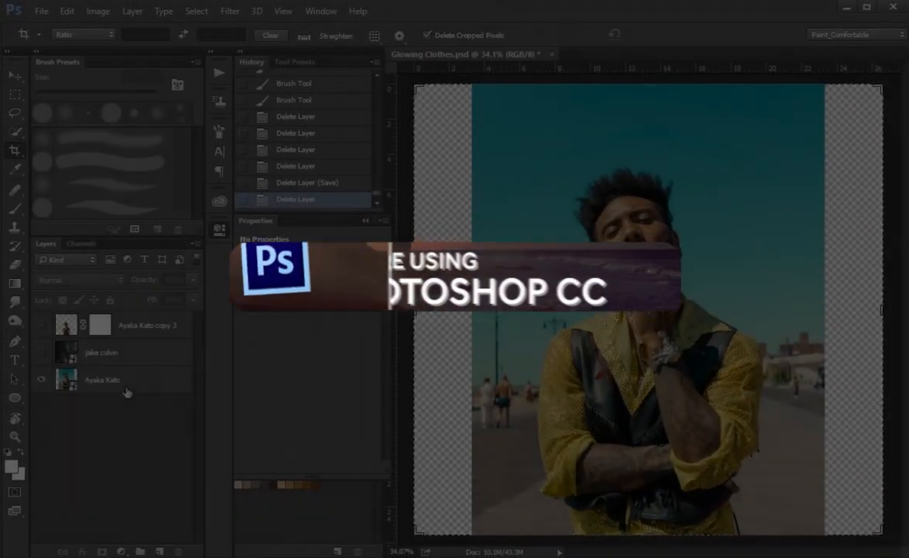
- Select the man's portrait layer above the bridge photo and add a layer mask to it
{"action": "left_click", "coordinate": [102, 378]}
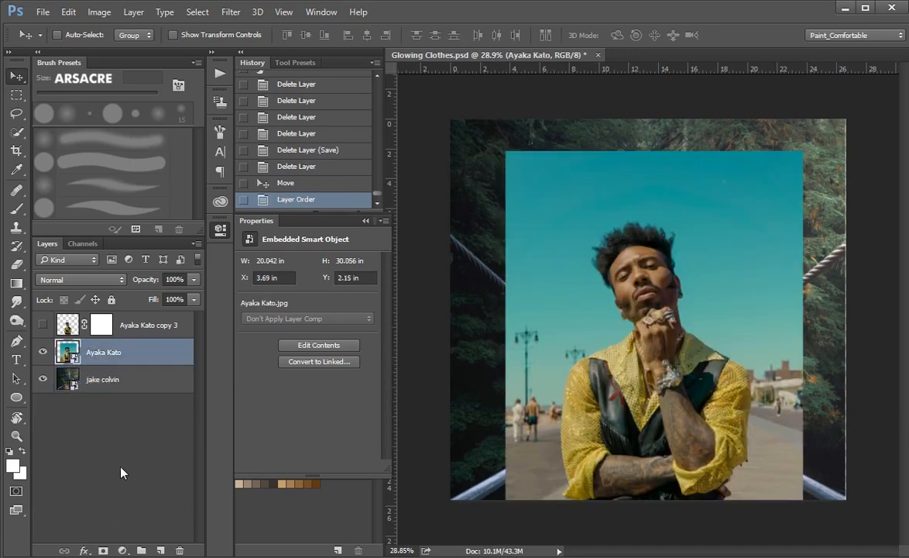
{"action": "left_click", "coordinate": [84, 548]}
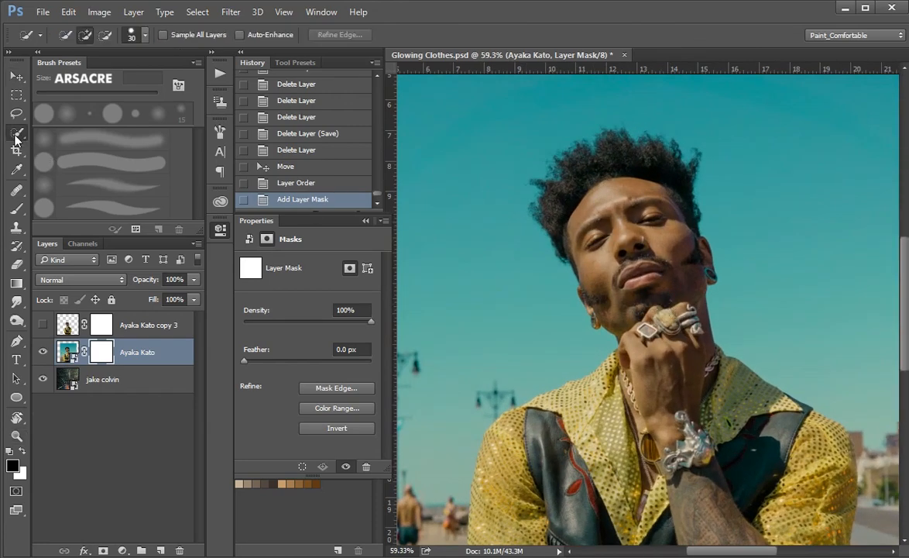
- Quick-select the man, then invert the selection so it covers the portrait's background
{"action": "left_click", "coordinate": [635, 245]}
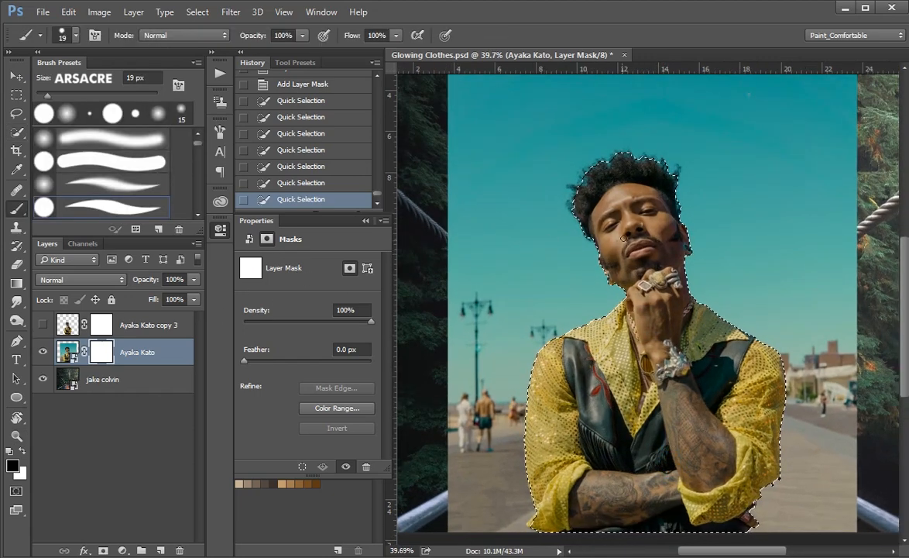
{"action": "left_click", "coordinate": [15, 93]}
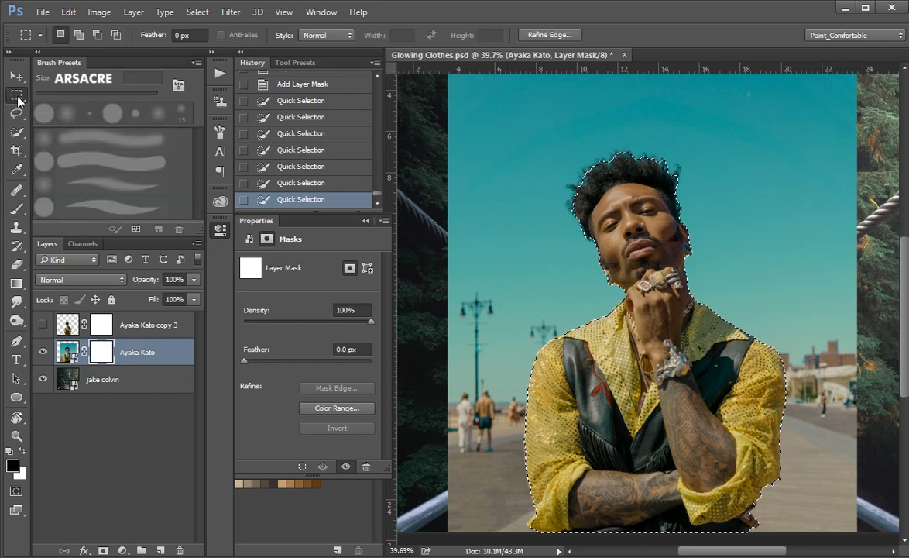
{"action": "right_click", "coordinate": [618, 223]}
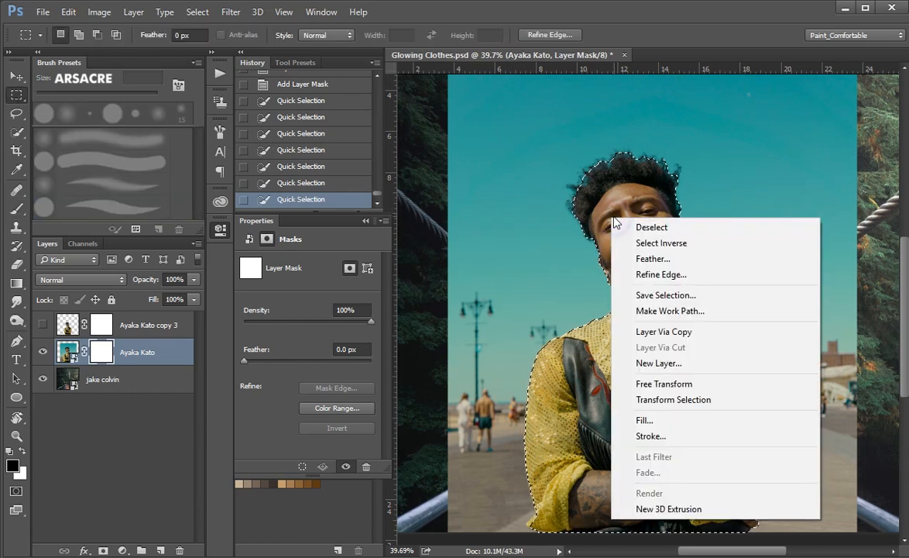
{"action": "mouse_move", "coordinate": [661, 242]}
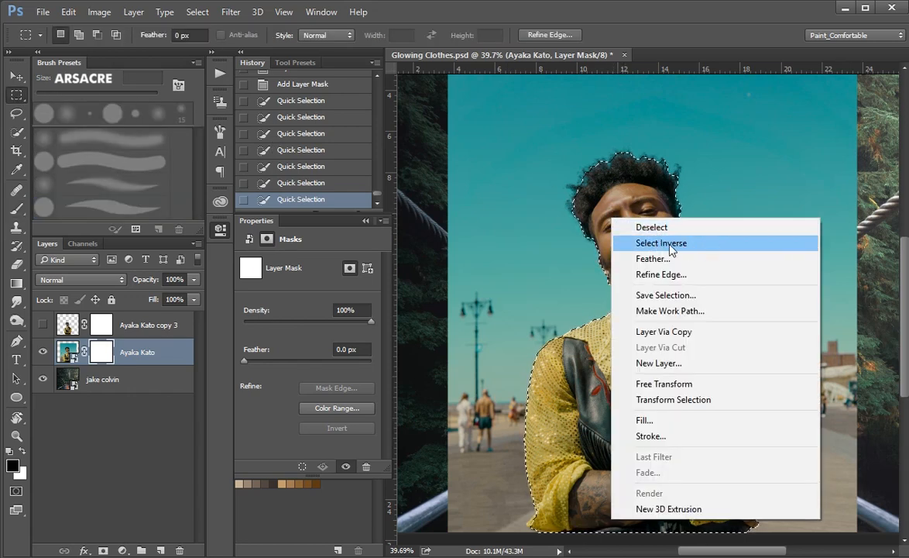
{"action": "left_click", "coordinate": [662, 242]}
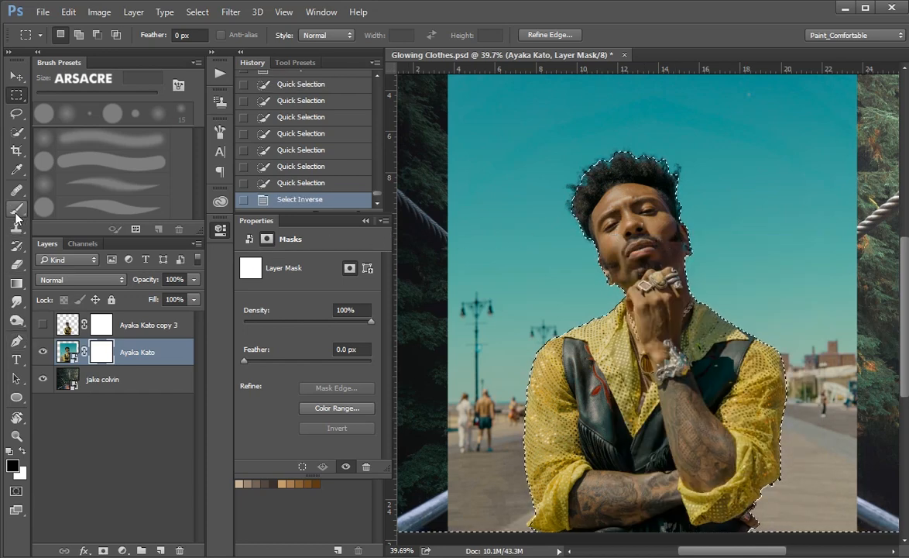
- Paint black on the mask over the selected sky and boardwalk to reveal the forest bridge
{"action": "left_click", "coordinate": [15, 209]}
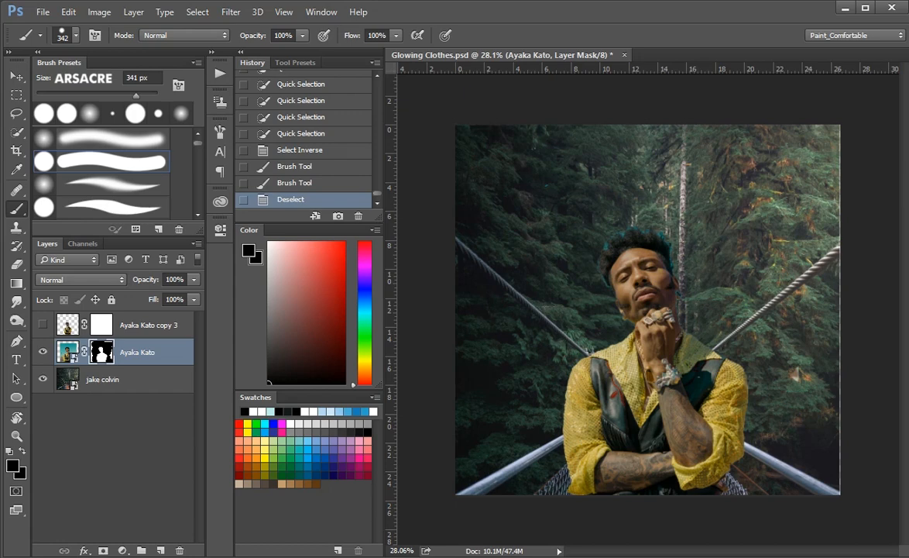
{"action": "left_click", "coordinate": [44, 326]}
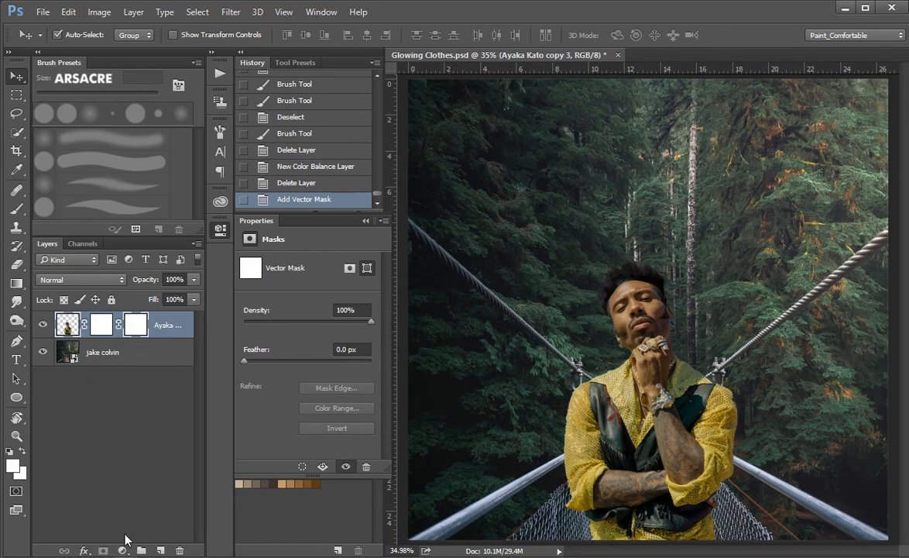
- Add a Cooling photo filter and a FoggyNight.3DL colour lookup over the scene
{"action": "left_click", "coordinate": [124, 545]}
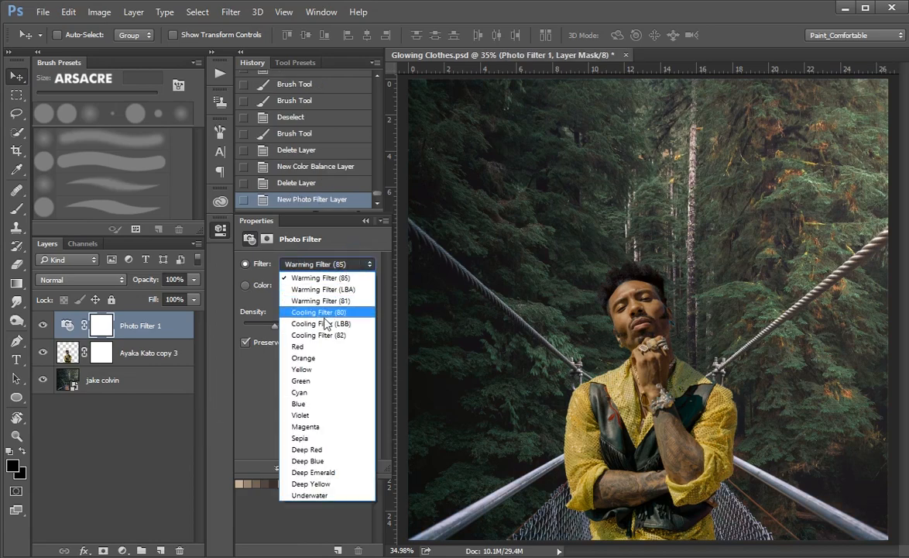
{"action": "left_click", "coordinate": [313, 324]}
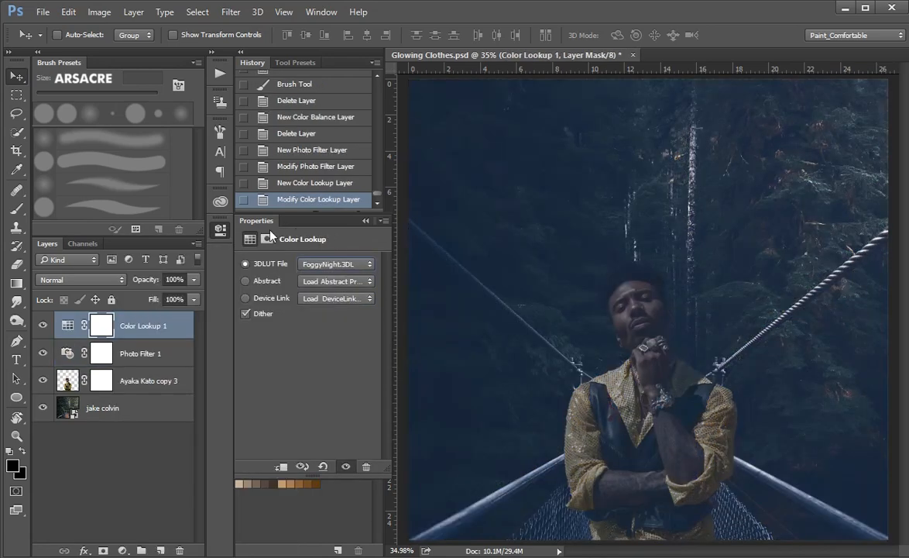
{"action": "left_click", "coordinate": [220, 72]}
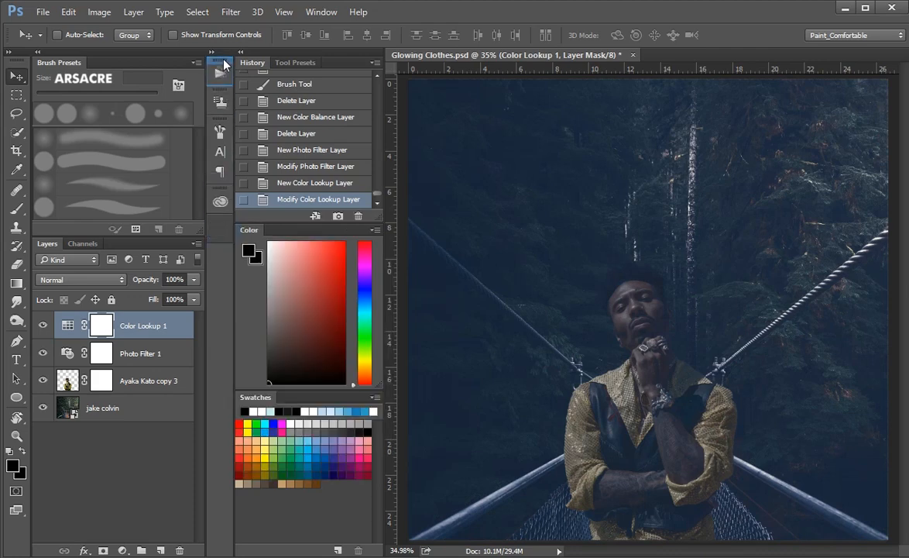
{"action": "left_click", "coordinate": [333, 105]}
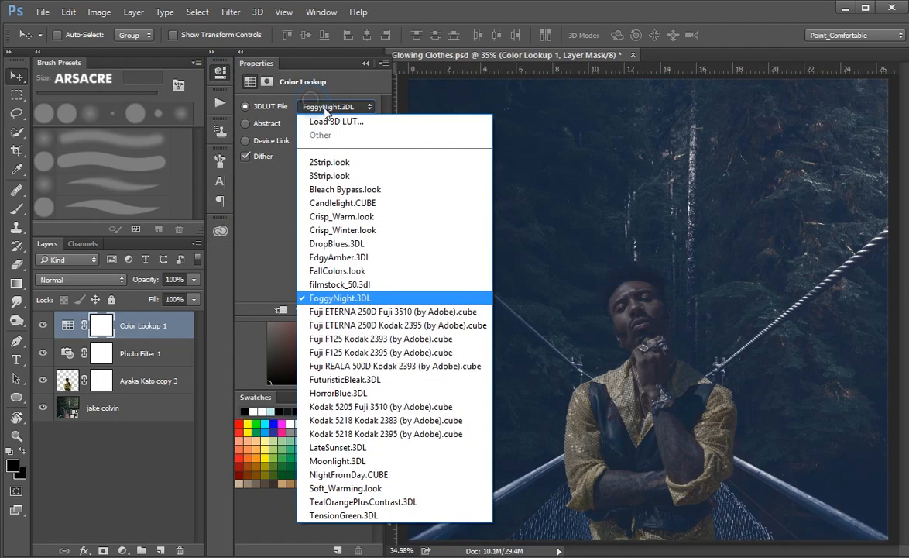
{"action": "left_click", "coordinate": [338, 462]}
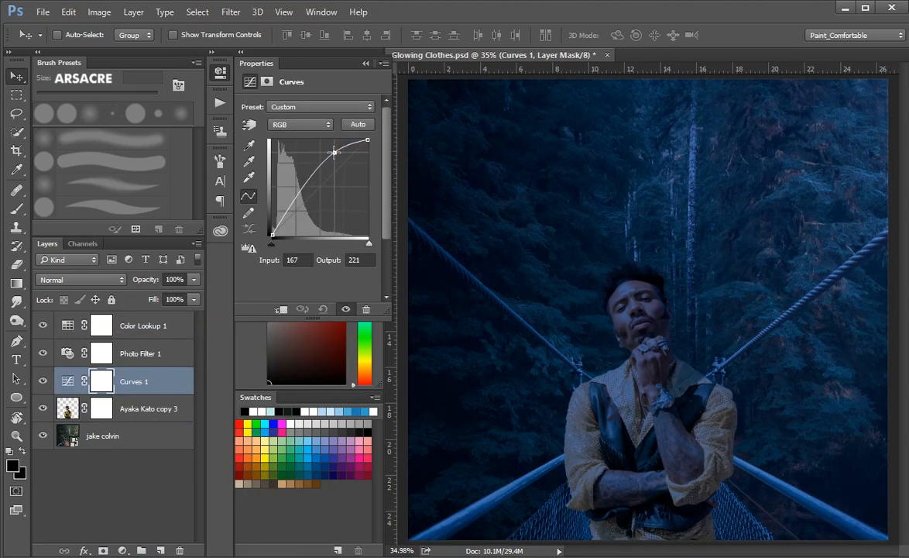
- Add a Curves adjustment pulling the curve down to darken the scene
{"action": "left_click_drag", "start_coordinate": [333, 152], "coordinate": [297, 204]}
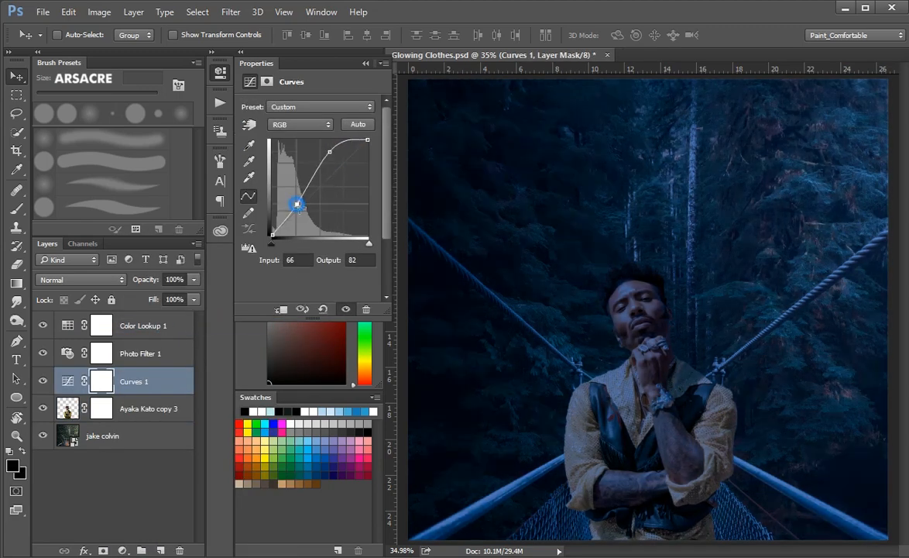
{"action": "left_click_drag", "start_coordinate": [297, 205], "coordinate": [326, 151]}
{"action": "type", "text": "Lines"}
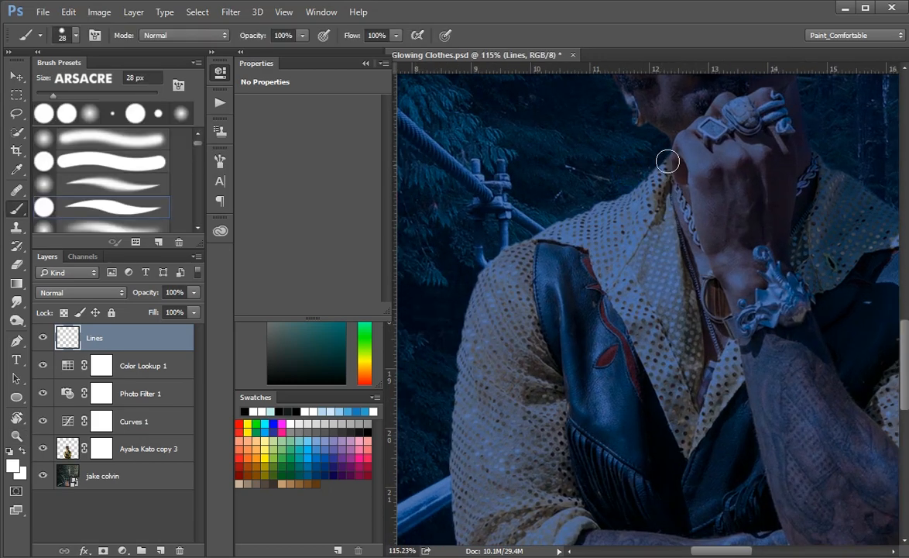
- Paint thin white brush strokes along the collar and sleeve edges on the Lines layer
{"action": "left_click_drag", "start_coordinate": [674, 158], "coordinate": [623, 195]}
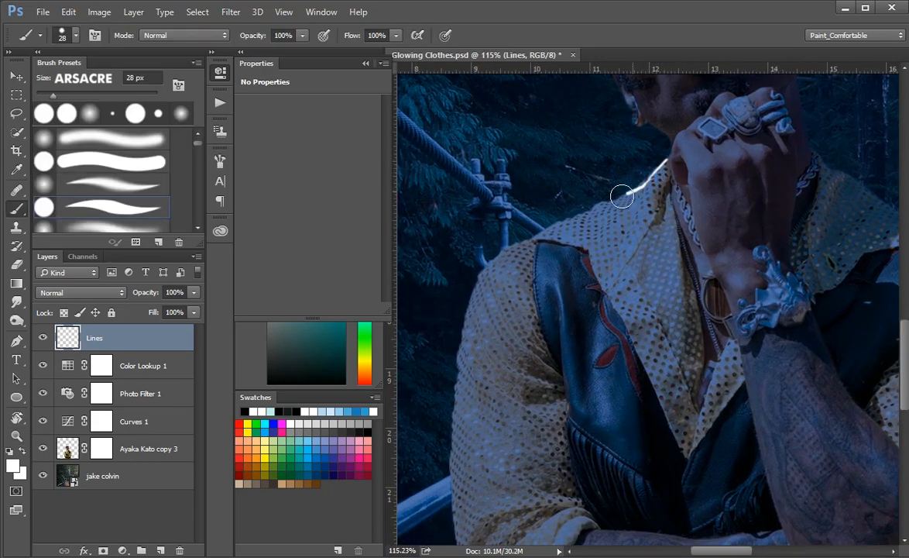
{"action": "left_click_drag", "start_coordinate": [622, 195], "coordinate": [590, 209]}
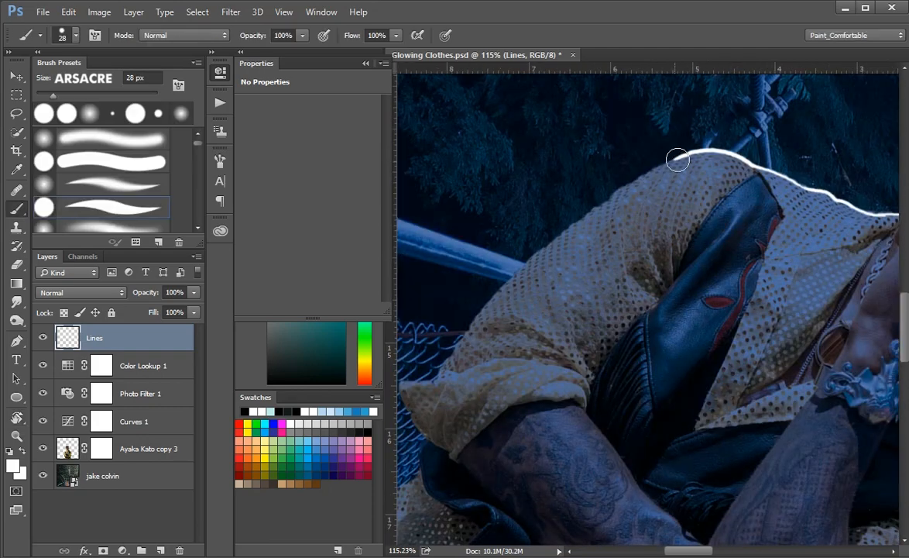
{"action": "left_click_drag", "start_coordinate": [678, 159], "coordinate": [533, 257]}
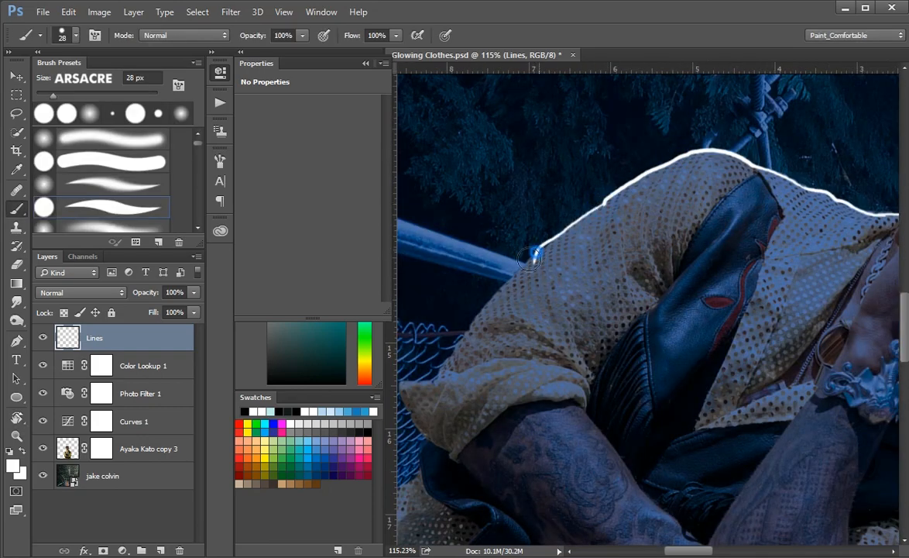
{"action": "scroll", "scroll_direction": "down", "scroll_amount": 3}
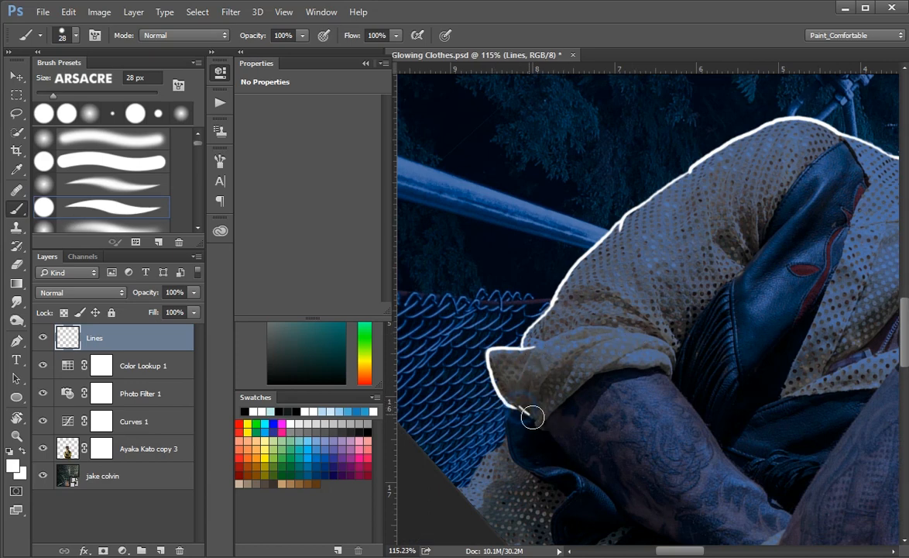
{"action": "mouse_move", "coordinate": [541, 417]}
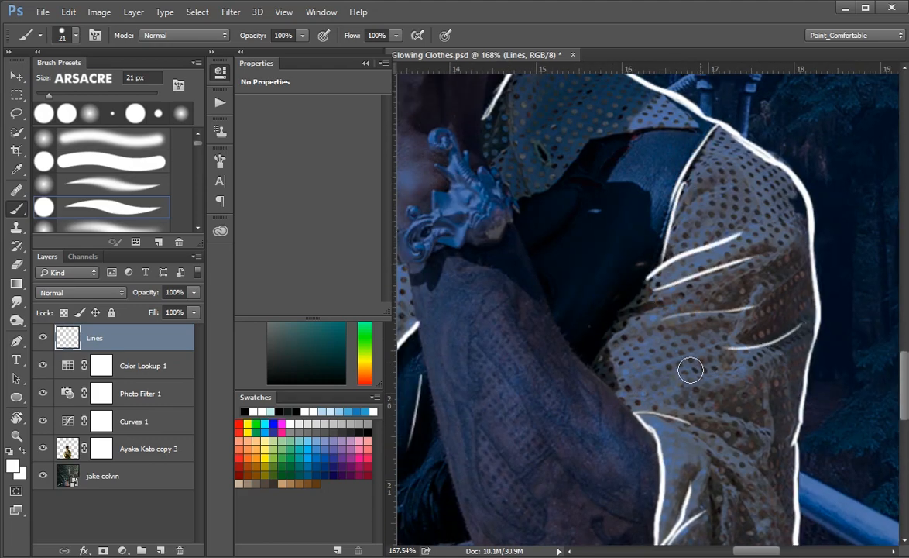
{"action": "scroll", "scroll_direction": "down", "scroll_amount": 3}
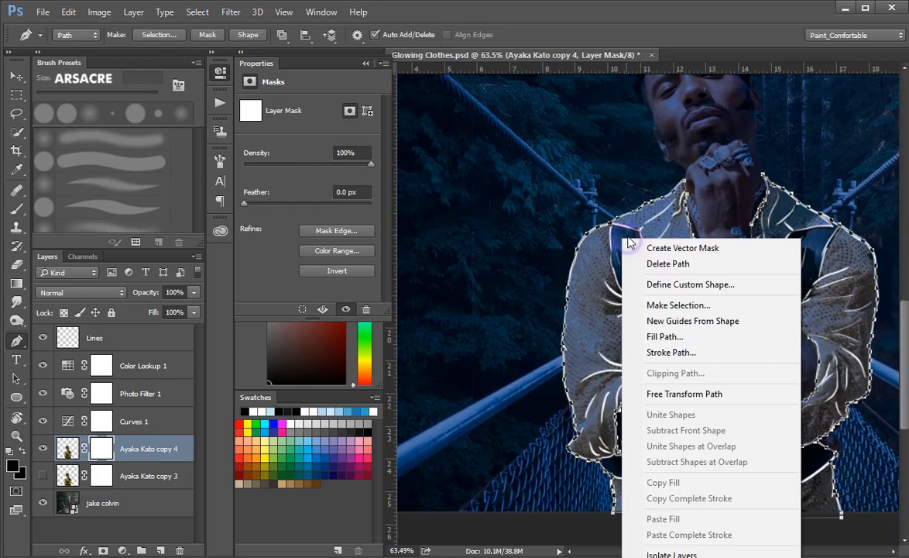
- Convert the pen path around the clothes into a selection with feather 0
{"action": "left_click", "coordinate": [678, 304]}
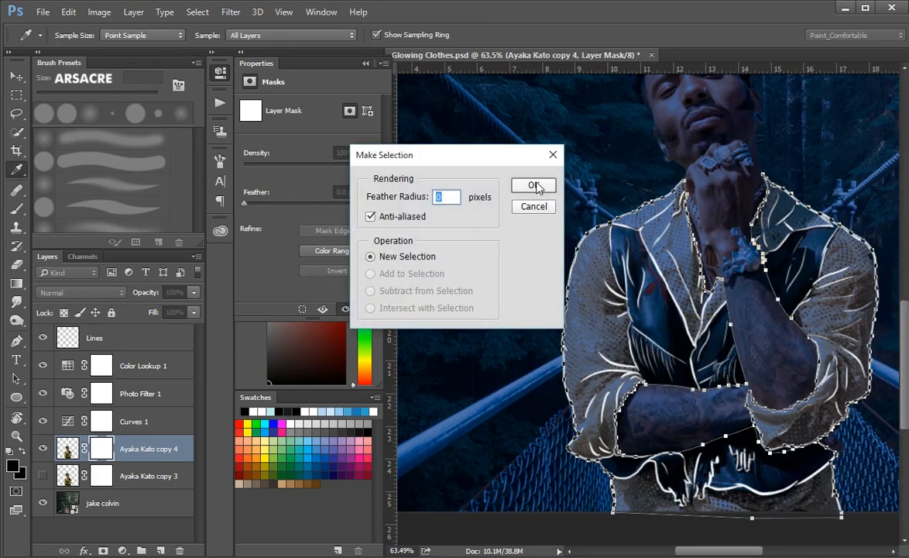
{"action": "left_click", "coordinate": [532, 186]}
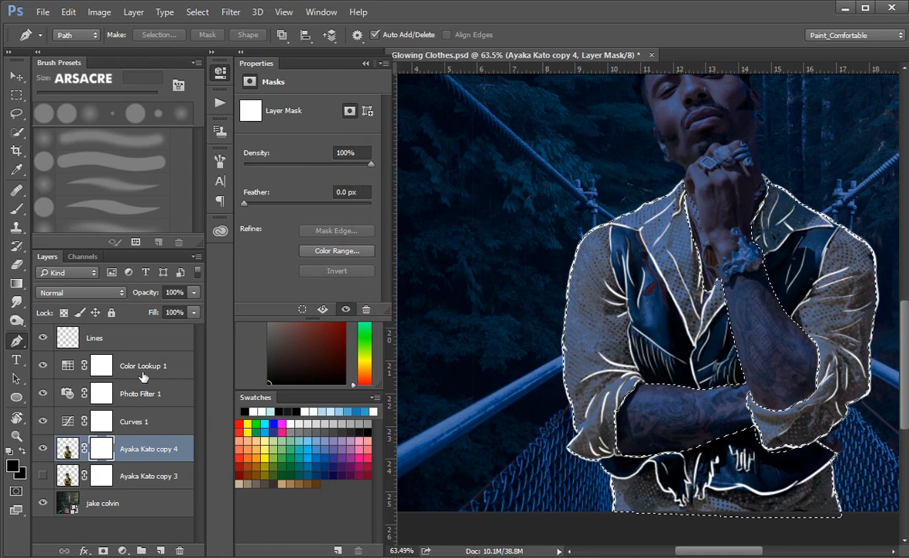
- Brush over the selected jacket on the mask to darken the chest, arms and lower clothing
{"action": "left_click", "coordinate": [16, 209]}
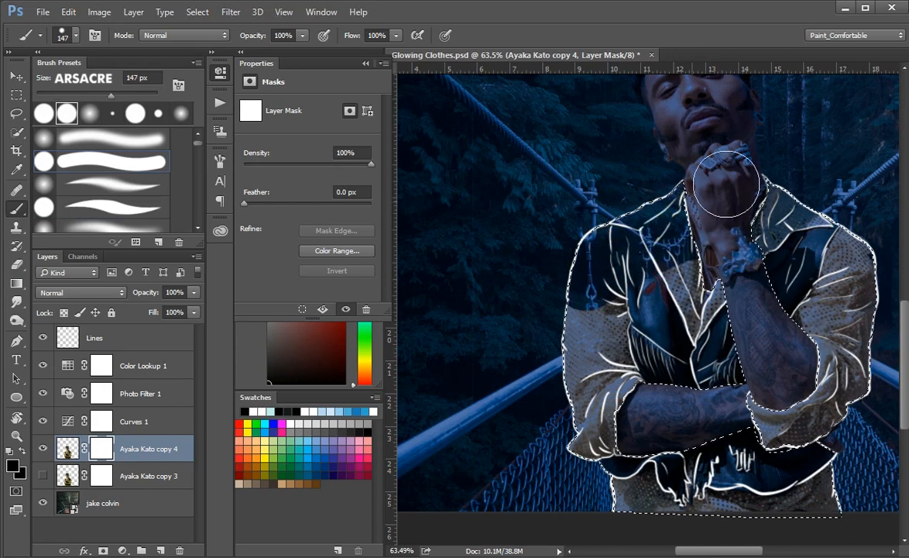
{"action": "left_click_drag", "start_coordinate": [725, 186], "coordinate": [802, 395]}
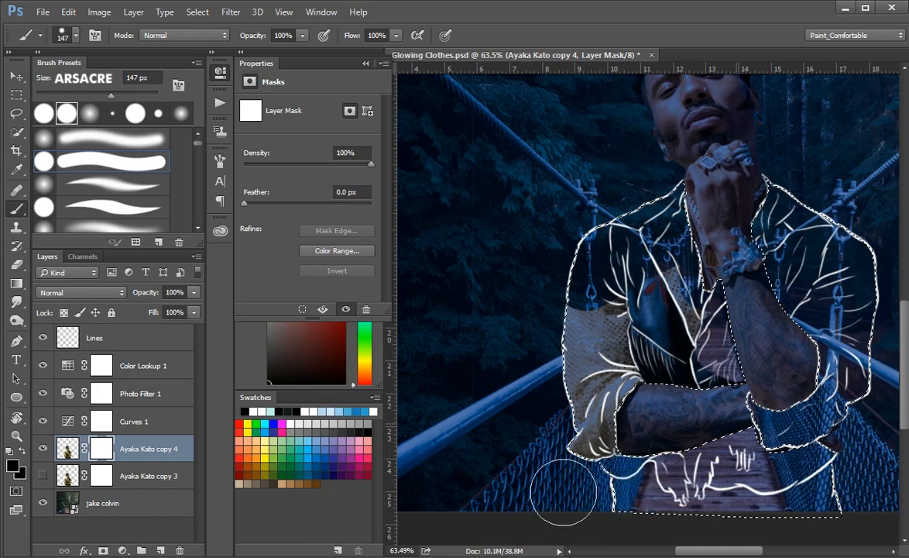
{"action": "left_click_drag", "start_coordinate": [564, 493], "coordinate": [662, 214]}
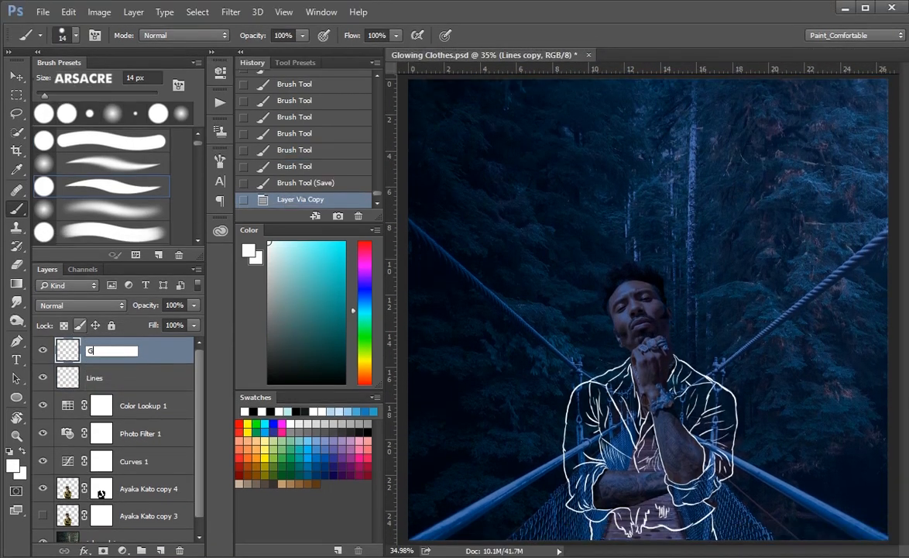
- Name the duplicated Lines layer 'Glow'
{"action": "type", "text": "Glow"}
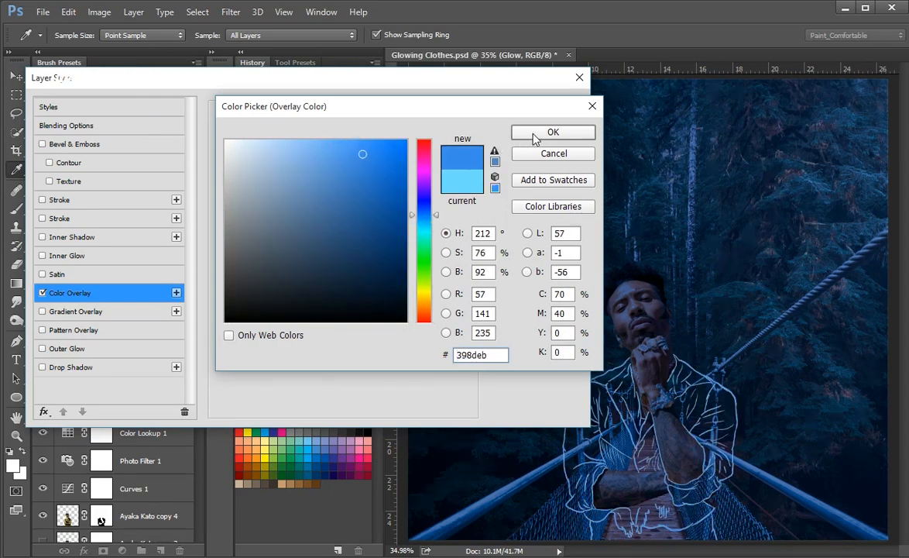
- Confirm the #398deb blue colour overlay for the Glow layer
{"action": "left_click", "coordinate": [552, 131]}
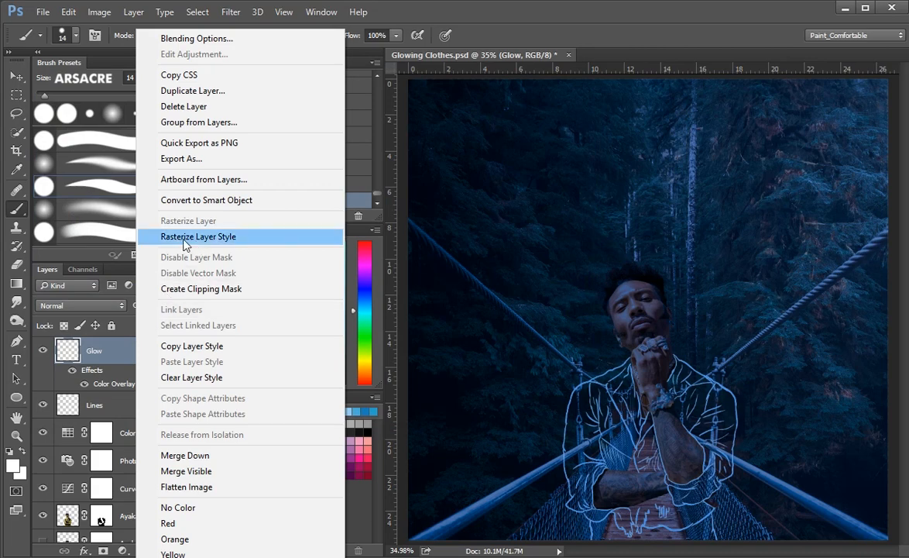
- Rasterize the Glow layer's style and soften it with a Gaussian blur via the Radius slider
{"action": "left_click", "coordinate": [198, 235]}
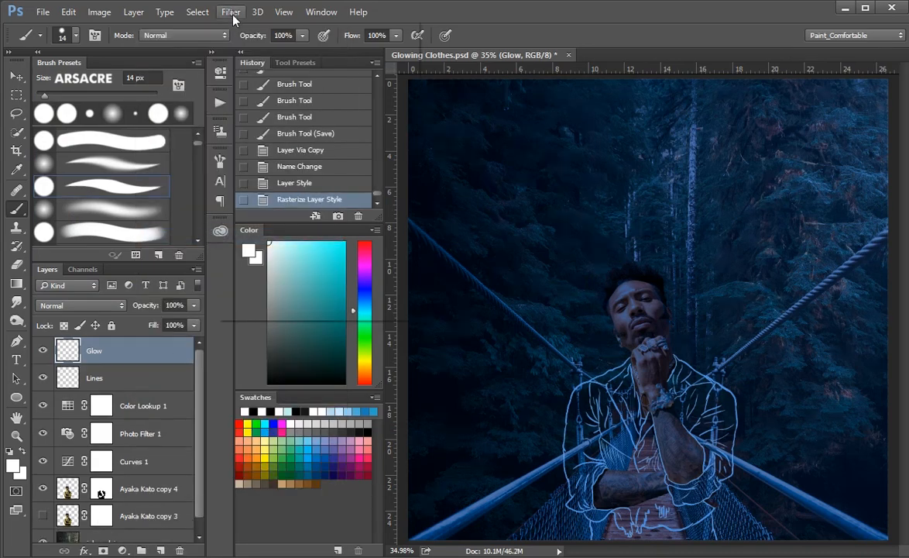
{"action": "left_click", "coordinate": [230, 12]}
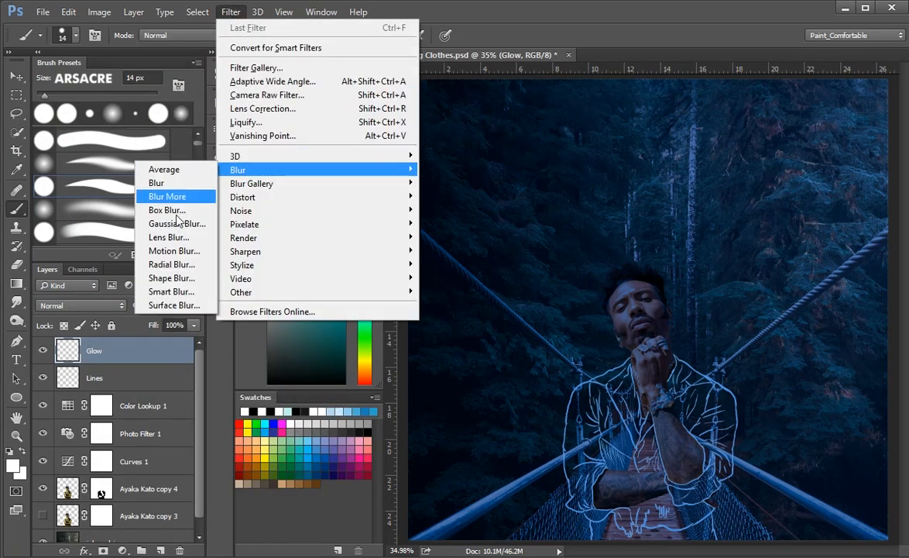
{"action": "left_click", "coordinate": [177, 223]}
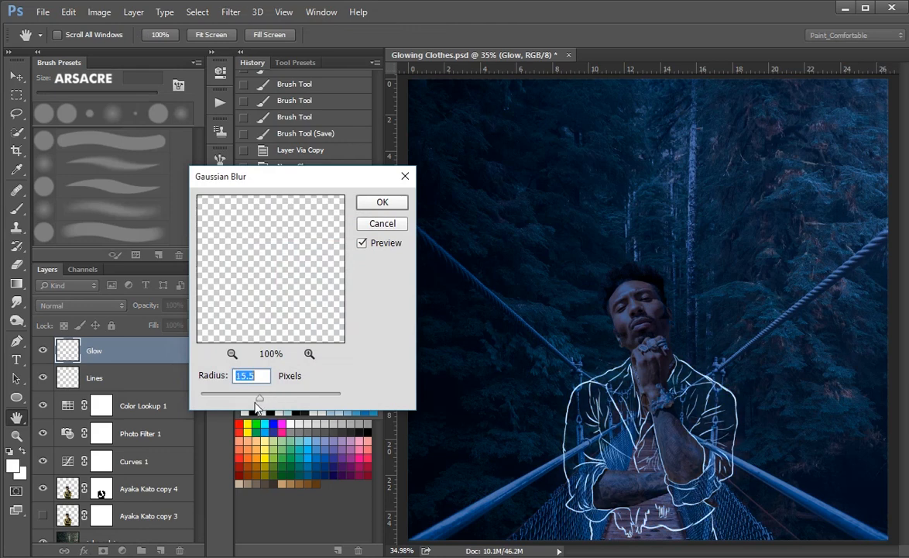
{"action": "left_click_drag", "start_coordinate": [260, 398], "coordinate": [238, 398]}
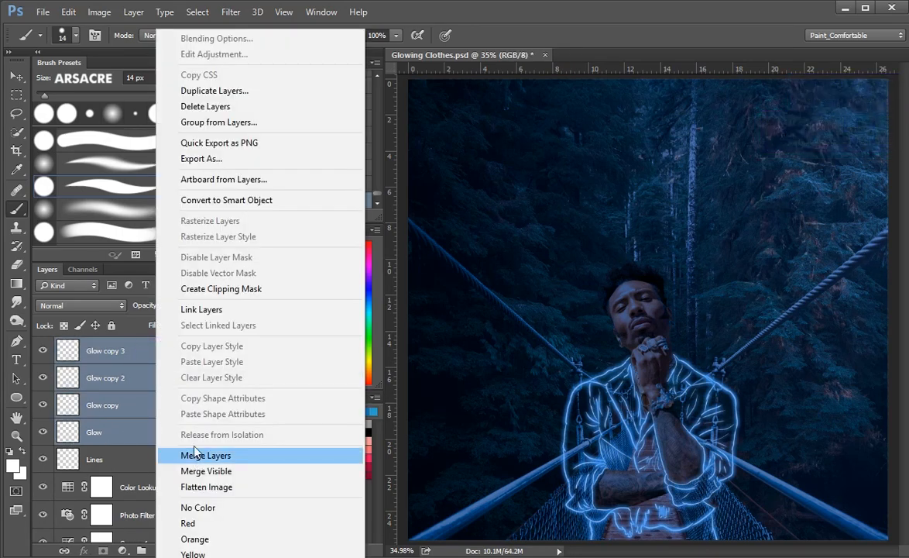
- Merge the glow copies, set the result to Color Dodge and rename the layer
{"action": "left_click", "coordinate": [204, 455]}
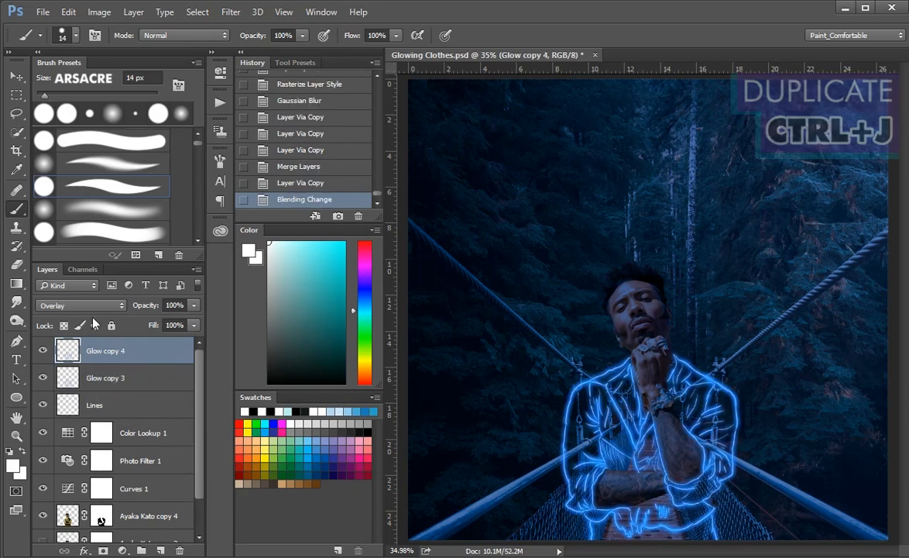
{"action": "left_click", "coordinate": [78, 305]}
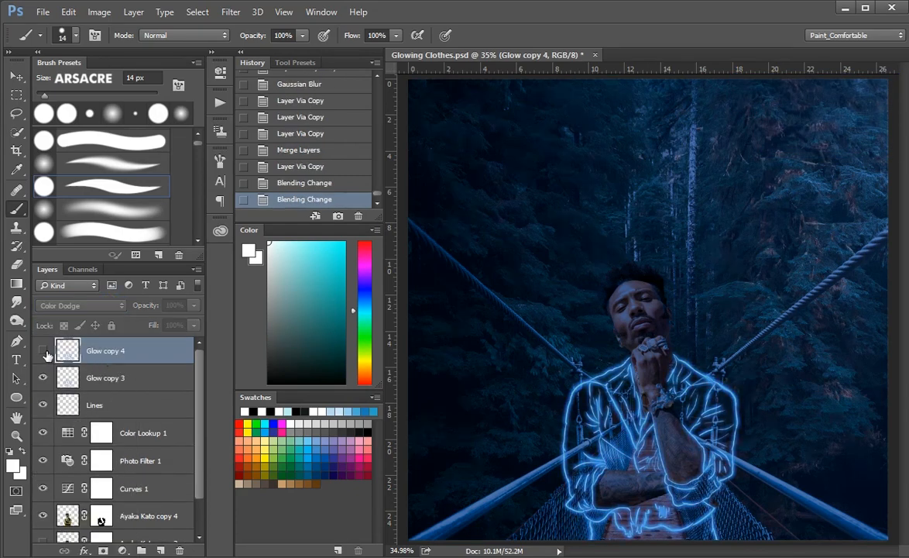
{"action": "left_click", "coordinate": [43, 350]}
{"action": "type", "text": "Color Ddg"}
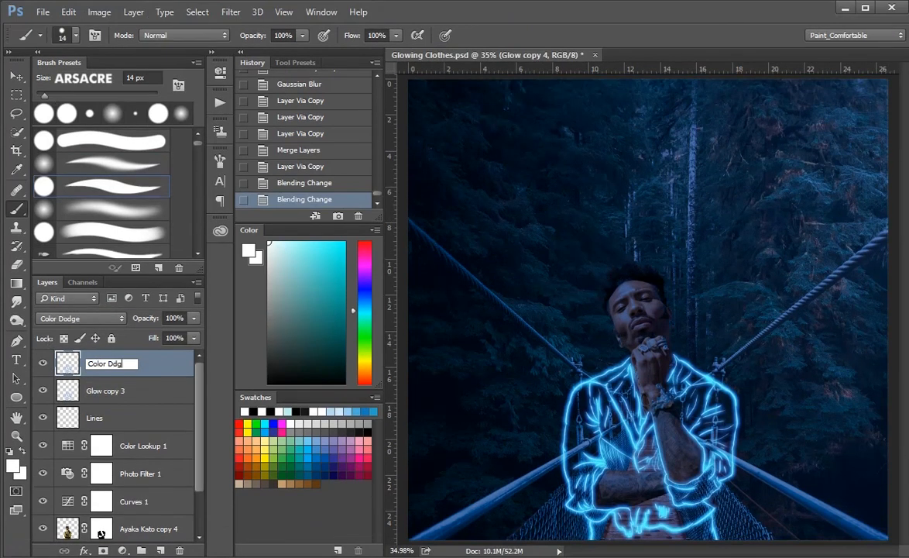
- Apply a wide-radius Gaussian Blur to the Color Dodge layer for a soft halo
{"action": "left_click", "coordinate": [231, 12]}
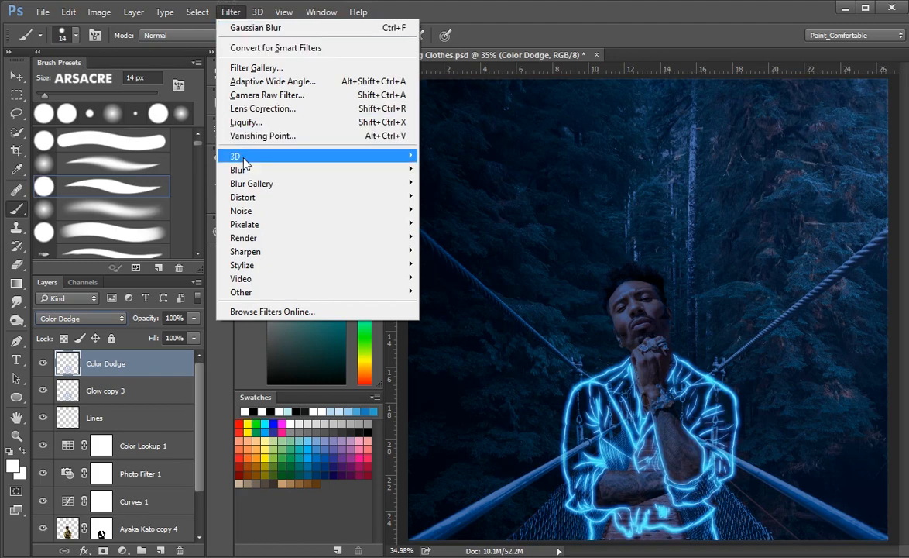
{"action": "mouse_move", "coordinate": [239, 168]}
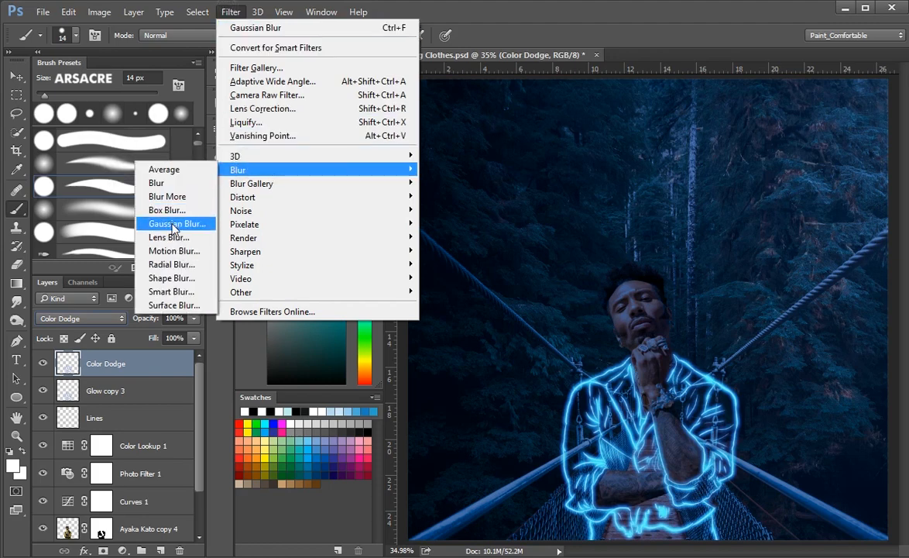
{"action": "left_click", "coordinate": [176, 224]}
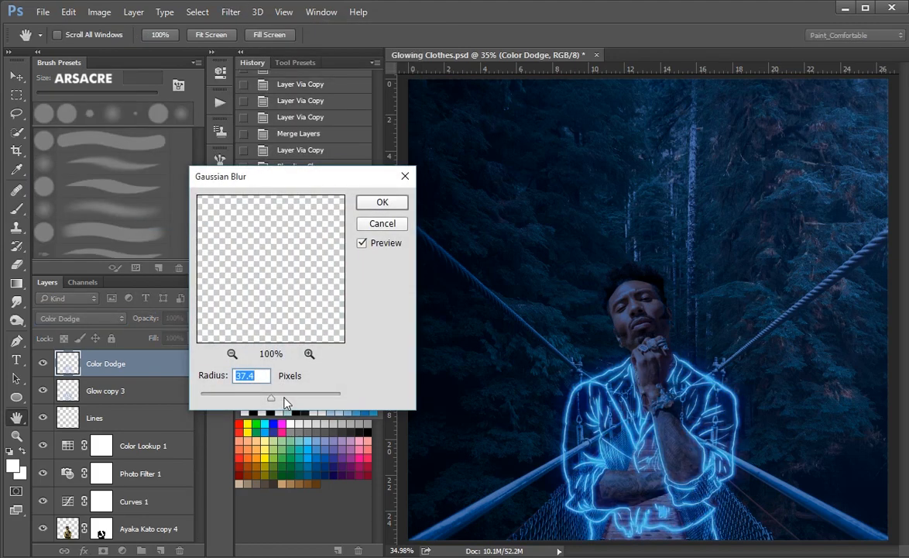
{"action": "left_click_drag", "start_coordinate": [269, 397], "coordinate": [275, 396]}
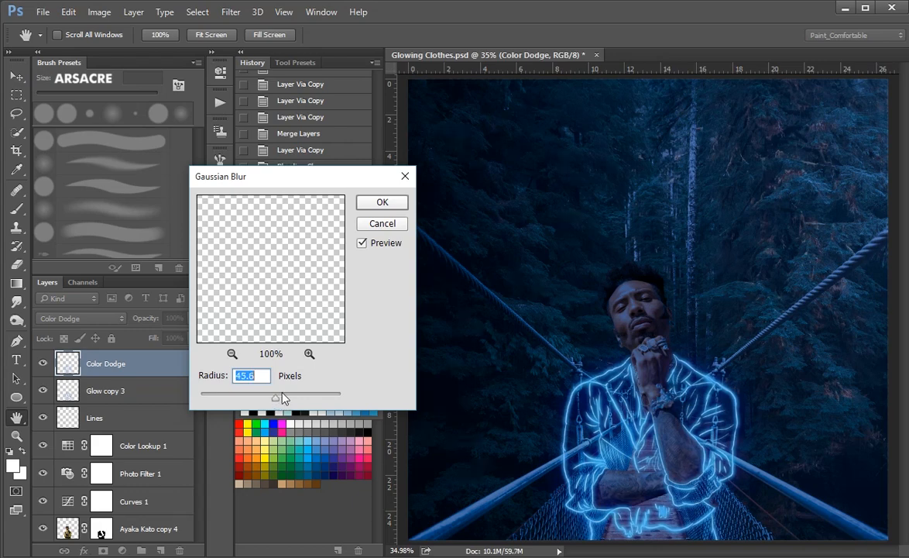
{"action": "left_click_drag", "start_coordinate": [273, 397], "coordinate": [282, 397]}
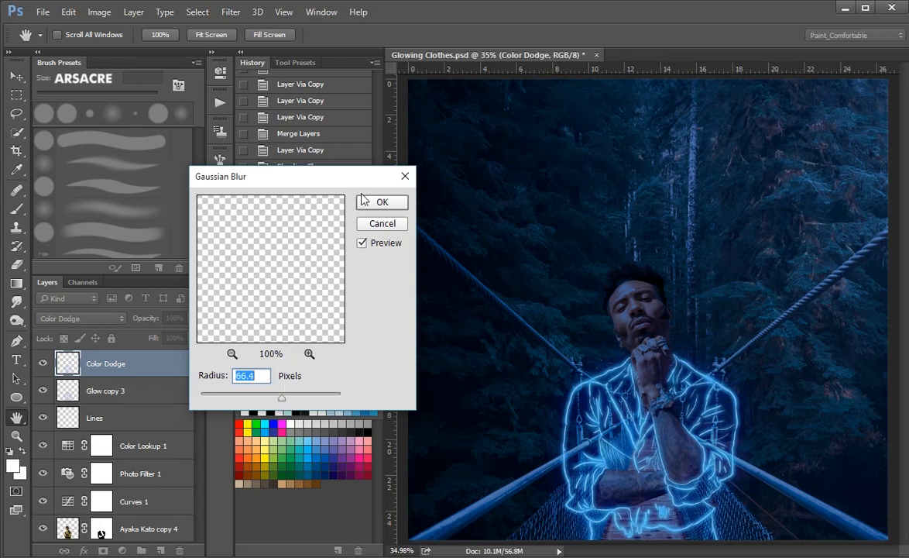
{"action": "left_click", "coordinate": [381, 201]}
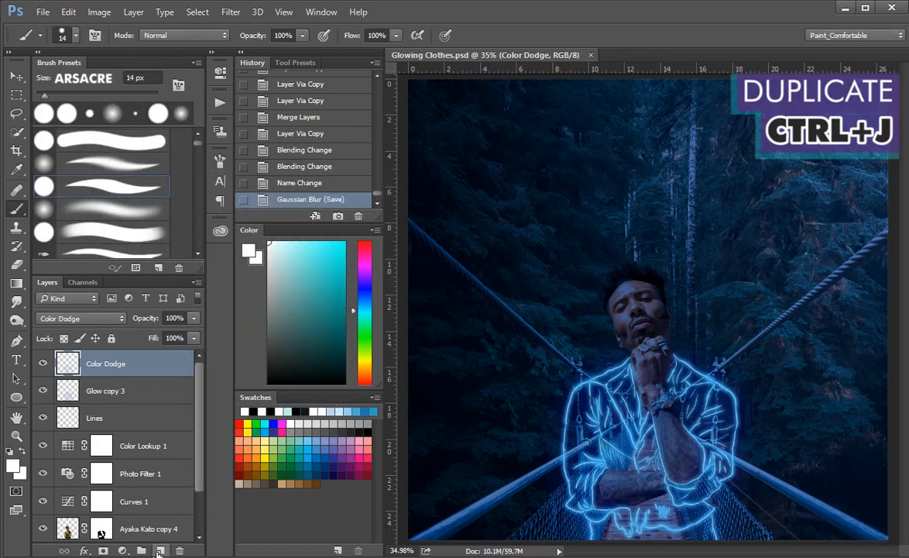
- Duplicate the Color Dodge glow and group the glow and line layers as 'Lines'
{"action": "key", "text": "ctrl+j"}
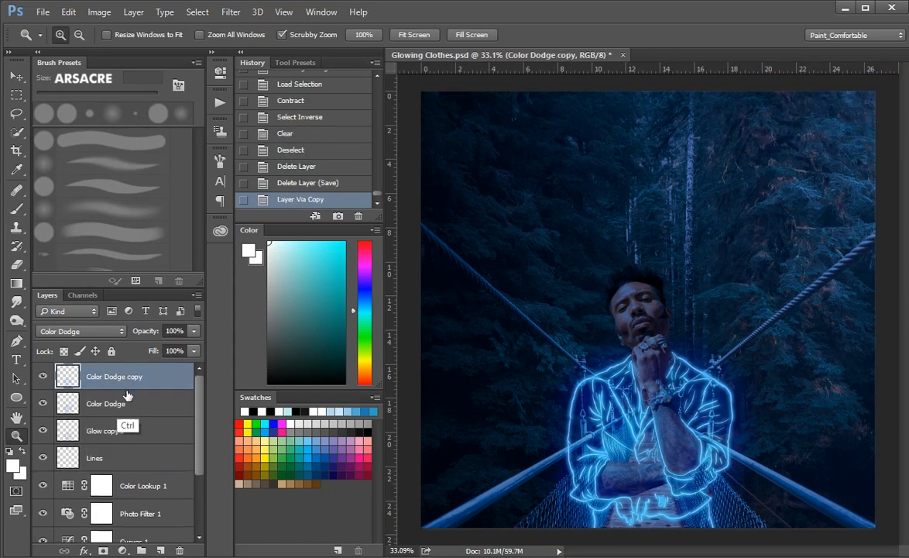
{"action": "key", "text": "ctrl+g"}
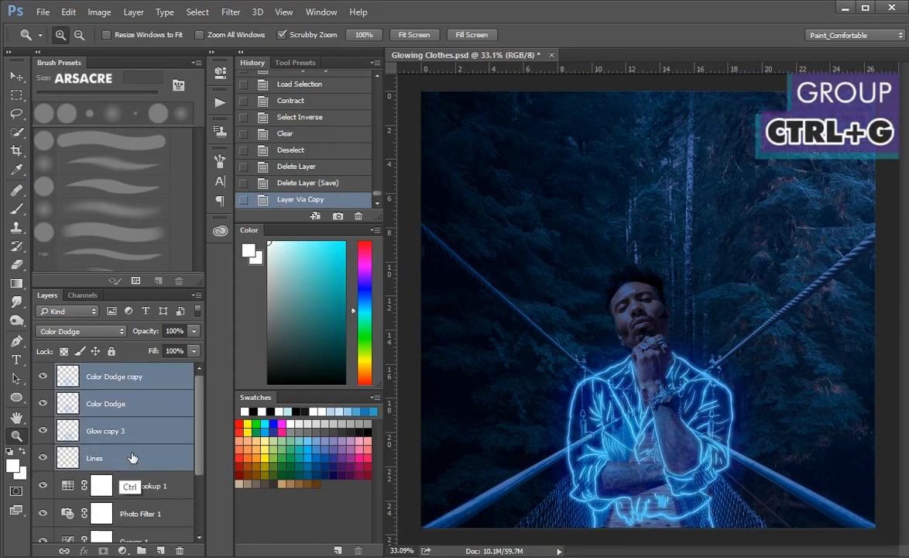
{"action": "key", "text": "ctrl+g"}
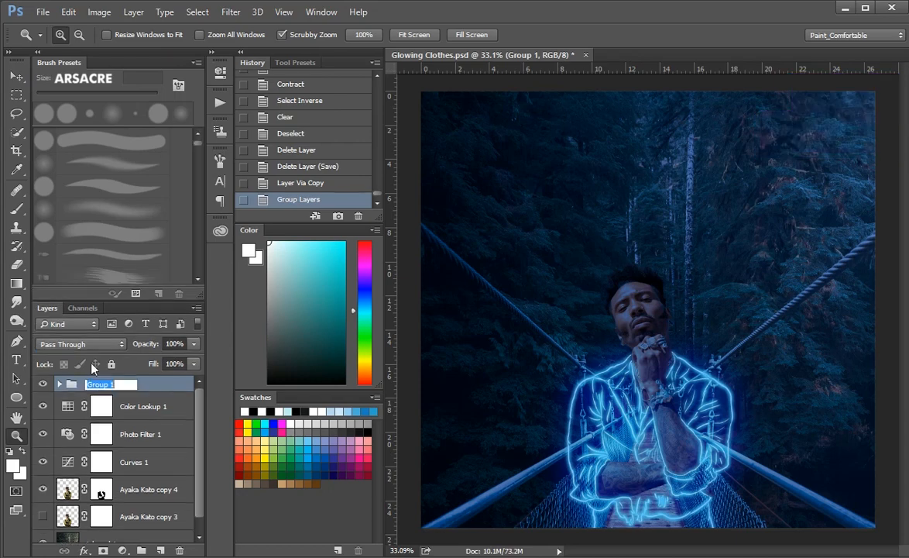
{"action": "type", "text": "Lines"}
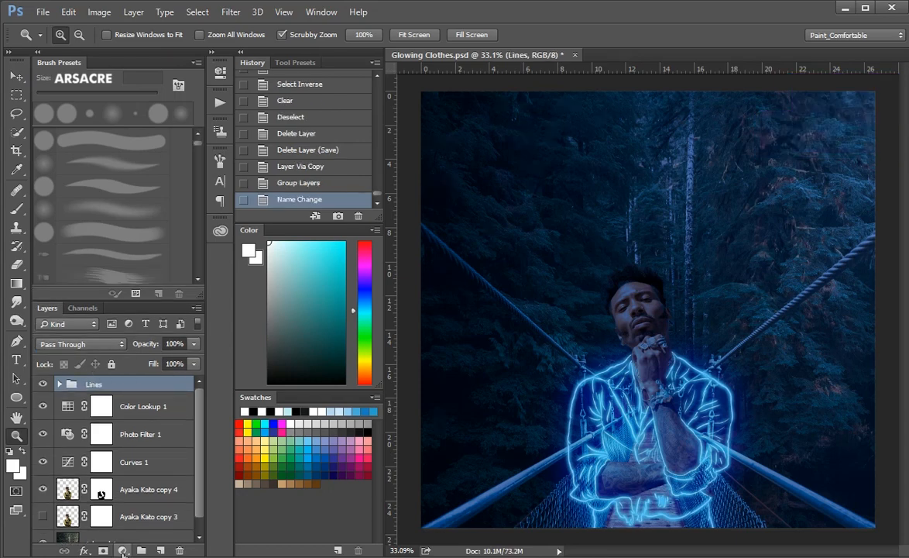
- Add a Hue/Saturation adjustment layer above the group and tweak its values
{"action": "left_click", "coordinate": [118, 549]}
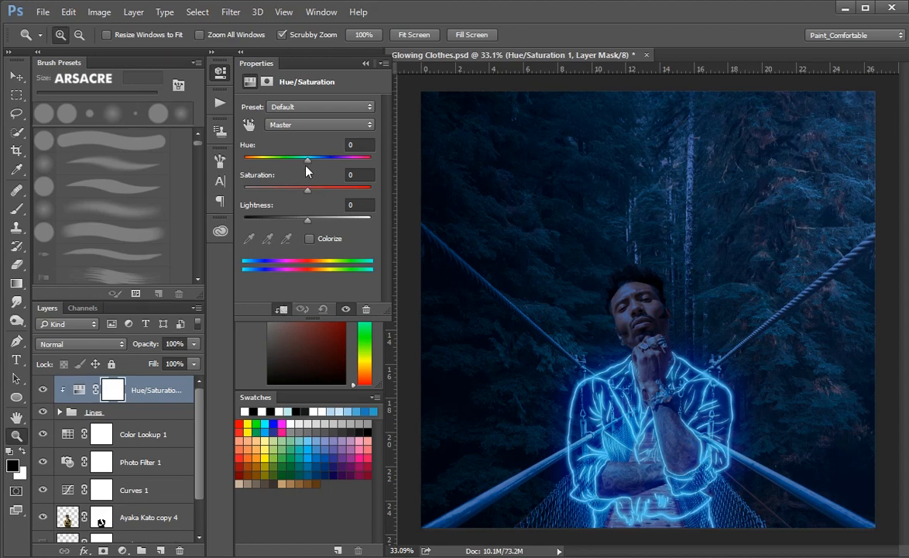
{"action": "left_click_drag", "start_coordinate": [307, 158], "coordinate": [301, 158]}
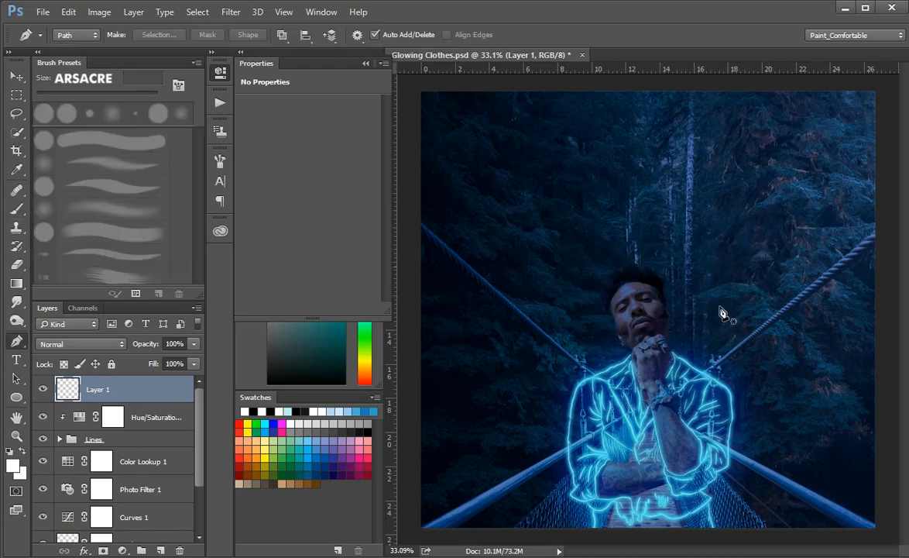
- Draw white-filled swirl shapes above and around the man's head on the extras layer
{"action": "left_click_drag", "start_coordinate": [688, 331], "coordinate": [697, 254]}
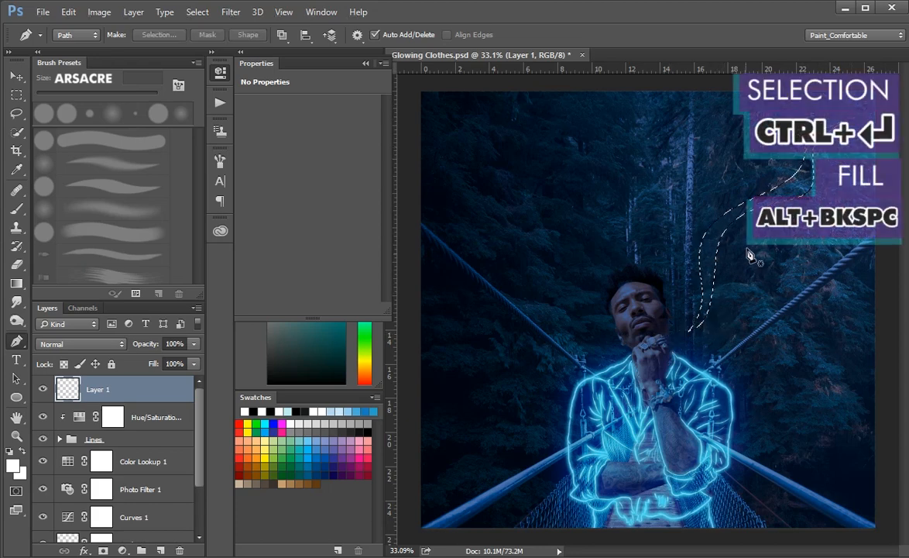
{"action": "key", "text": "Alt+Backspace"}
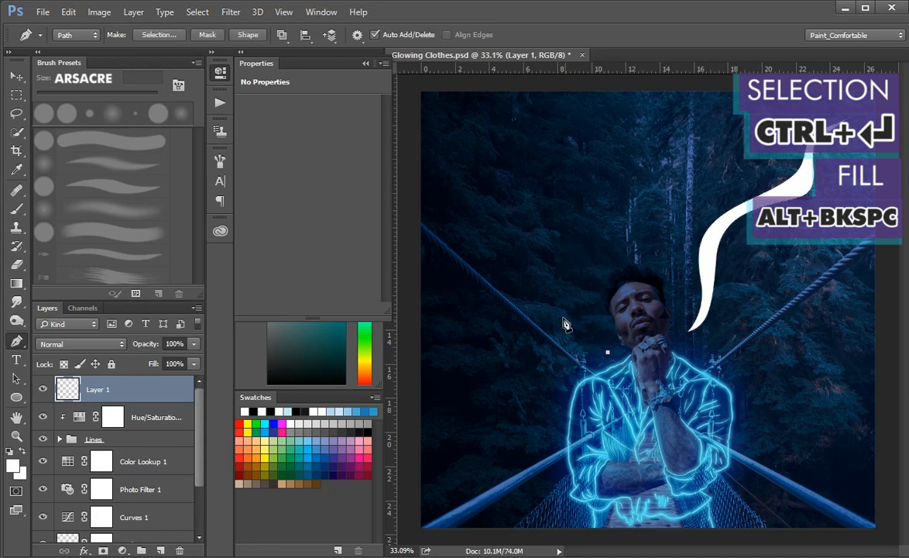
{"action": "left_click", "coordinate": [607, 354]}
{"action": "type", "text": "extras"}
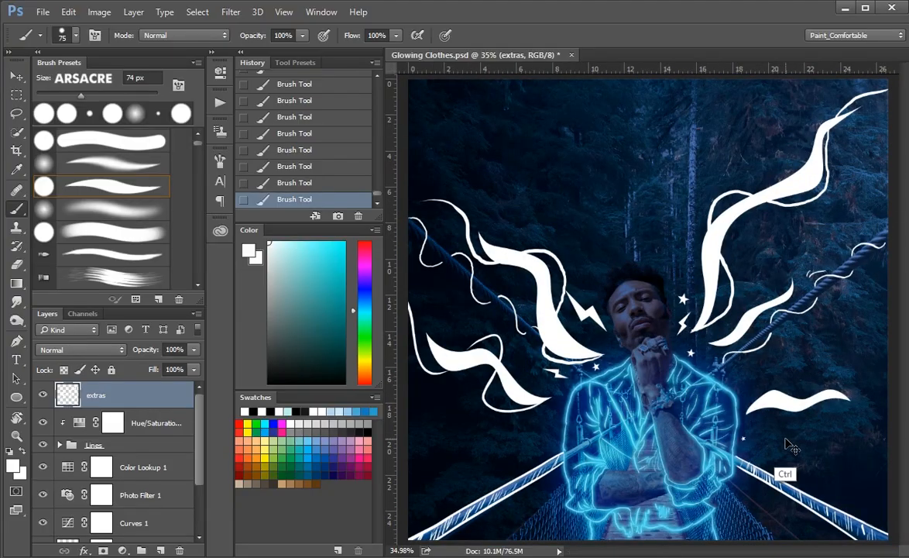
- Duplicate the extras layer and give the copy a light blue Color Overlay
{"action": "key", "text": "ctrl+j"}
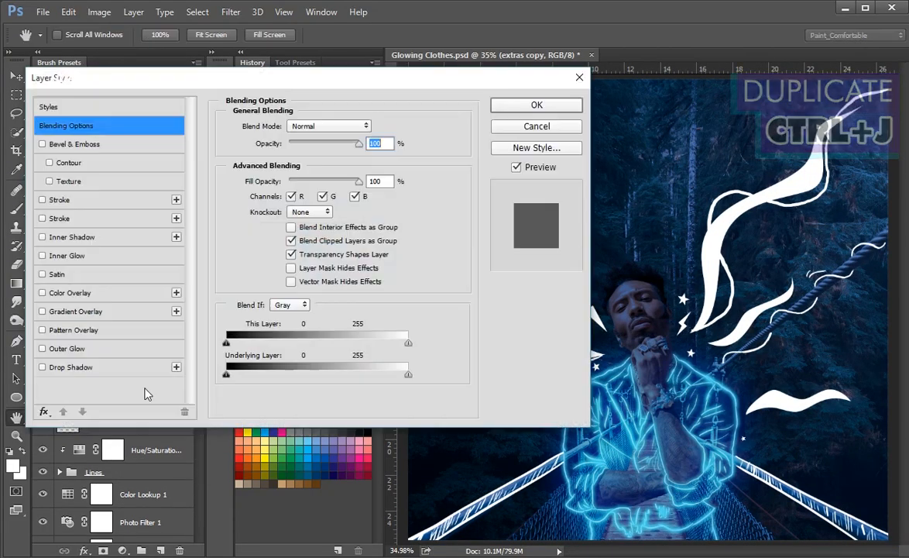
{"action": "left_click", "coordinate": [70, 293]}
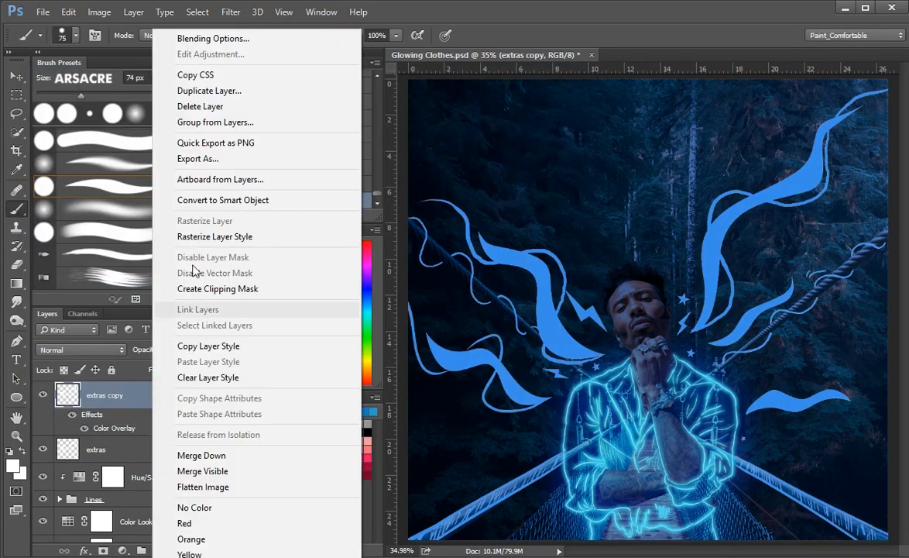
- Rasterize the blue swirl copy, Gaussian-blur it and set the merged glow's blend mode
{"action": "left_click", "coordinate": [229, 12]}
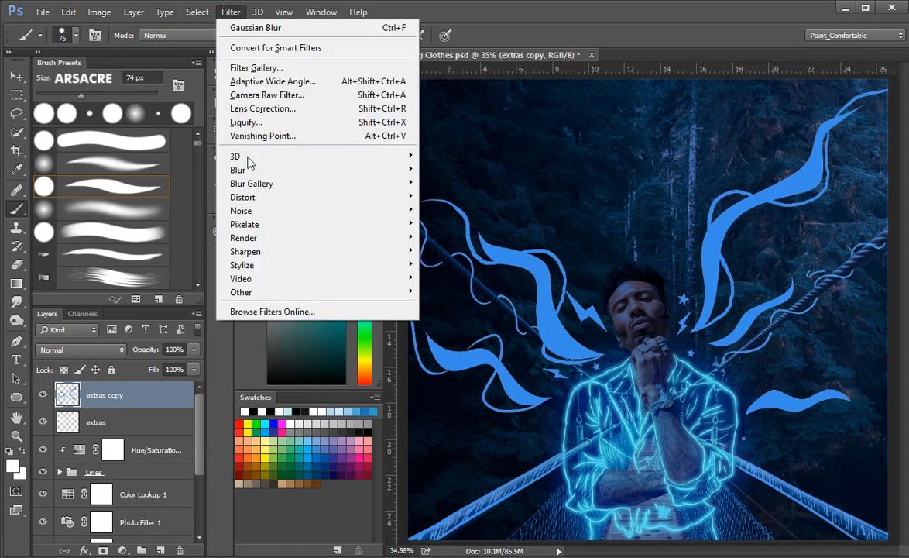
{"action": "left_click", "coordinate": [254, 28]}
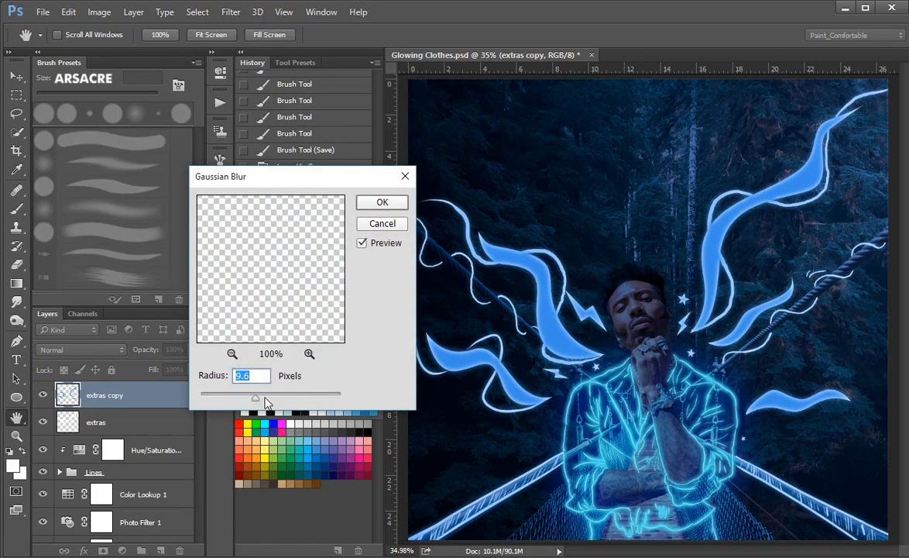
{"action": "left_click", "coordinate": [381, 202]}
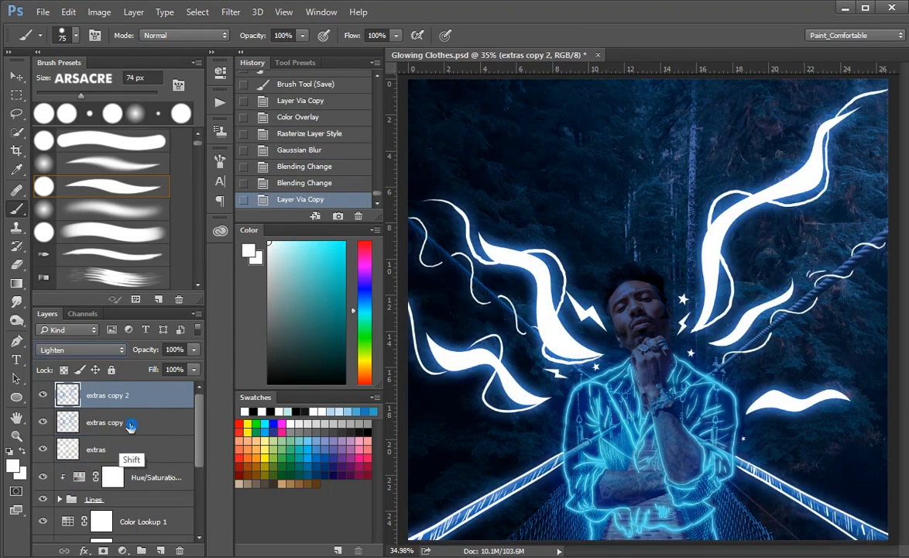
{"action": "left_click", "coordinate": [81, 350]}
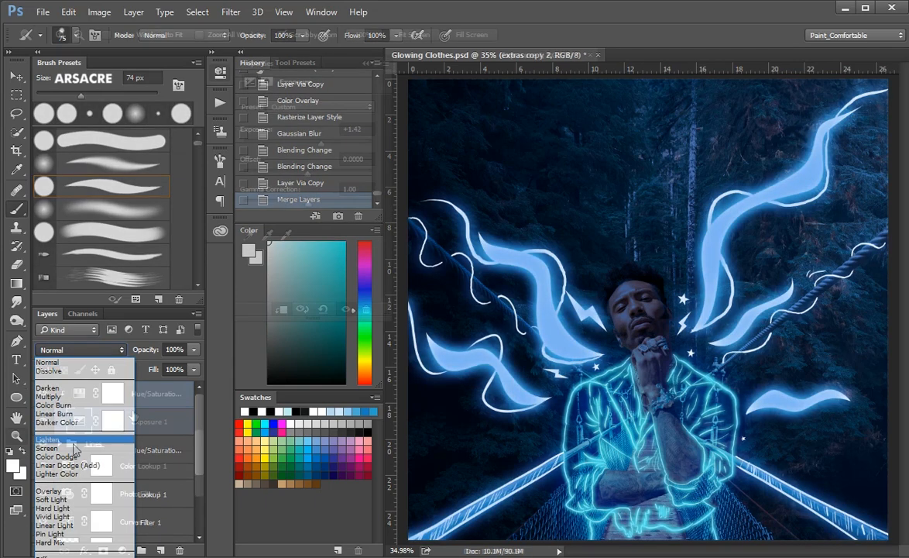